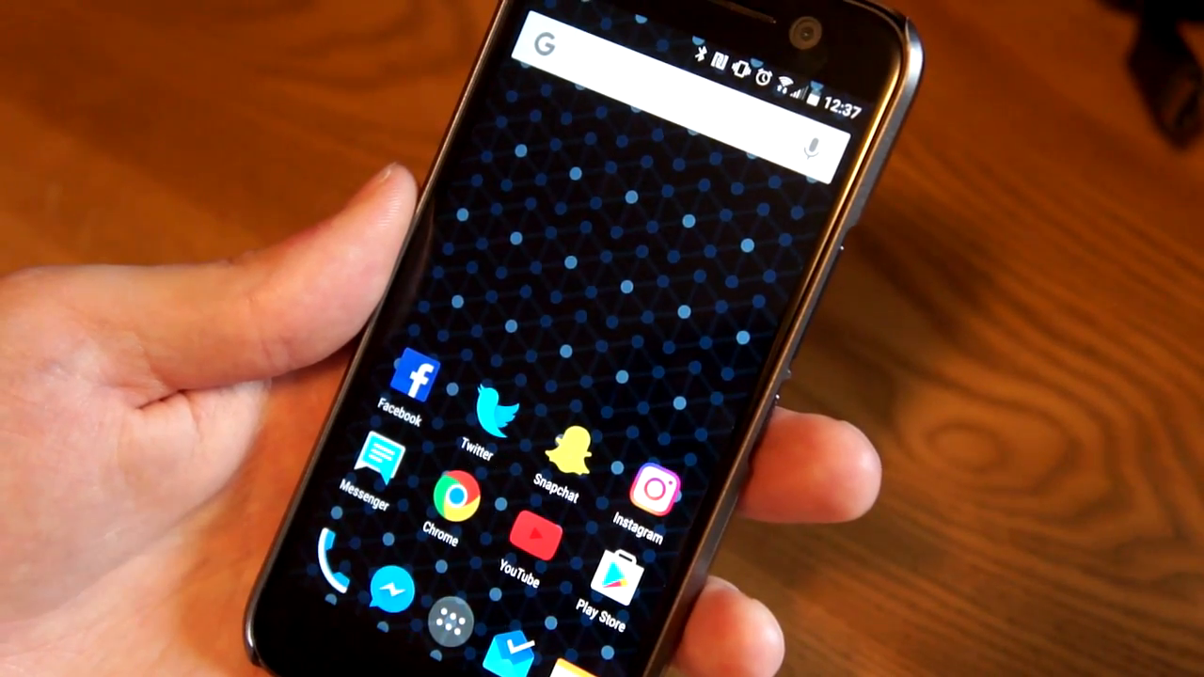
Launch the App Swap drawer from the Nova Launcher home screen shortcut.
{"action": "left_click", "coordinate": [446, 625]}
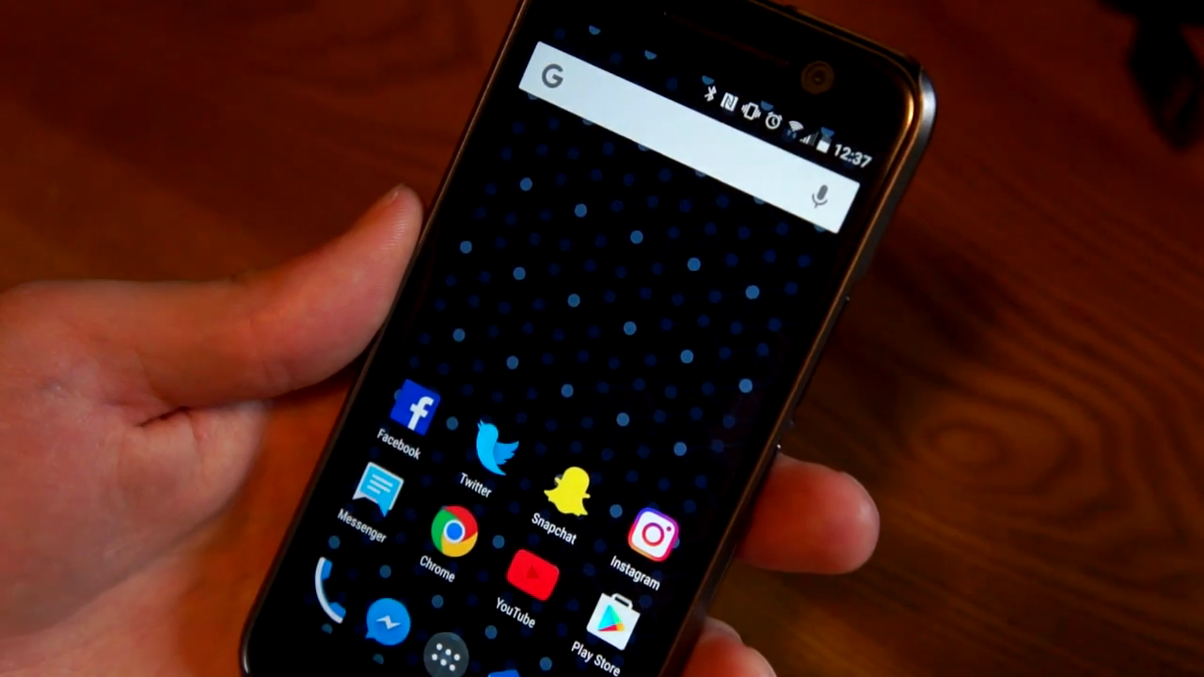
{"action": "left_click", "coordinate": [482, 453]}
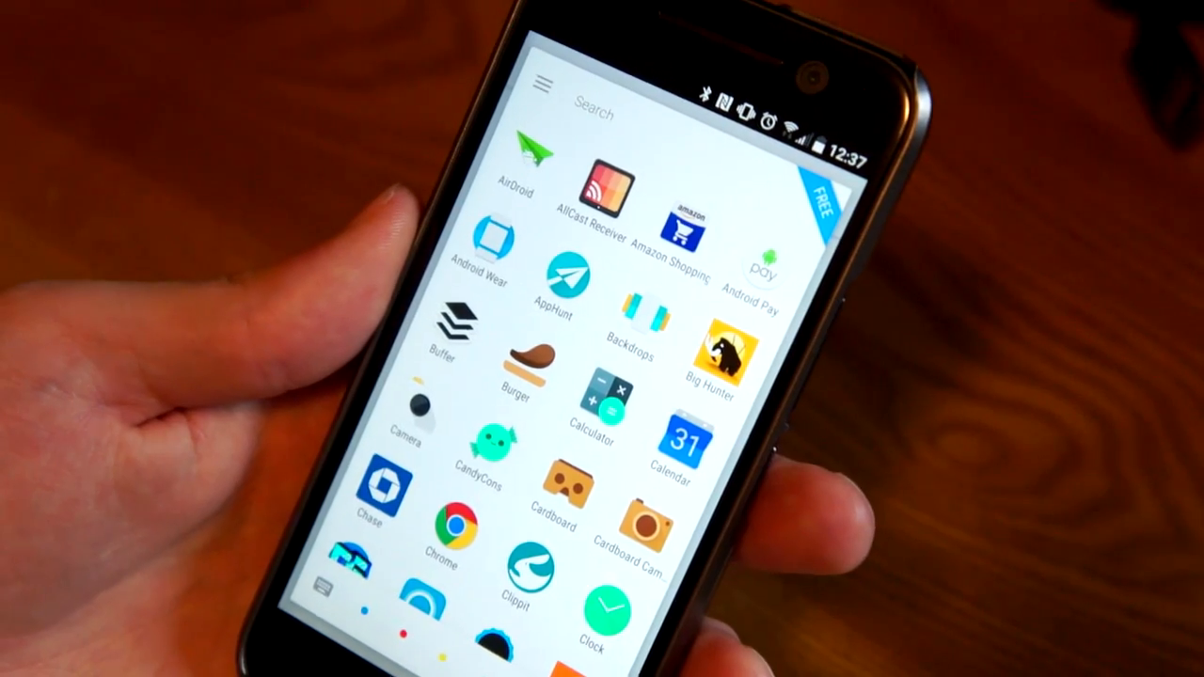
Scroll through the colour-sorted app icons, then activate the drawer's search bar.
{"action": "scroll", "scroll_direction": "down", "scroll_amount": 3}
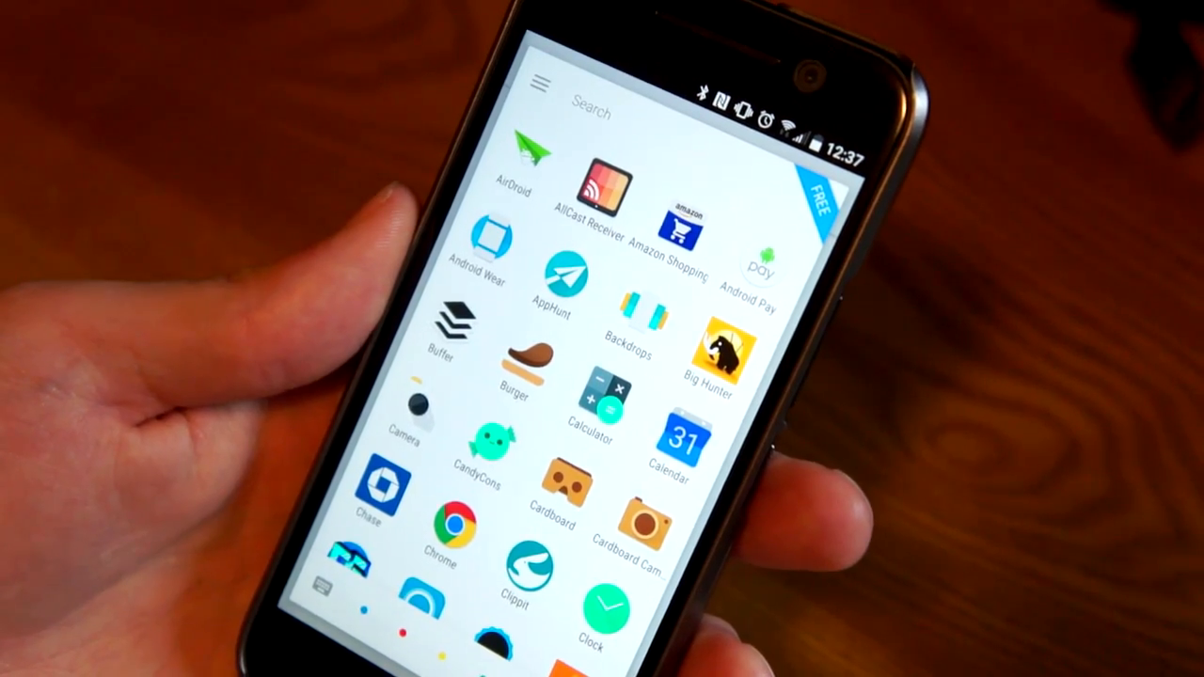
{"action": "scroll", "scroll_direction": "down", "scroll_amount": 3}
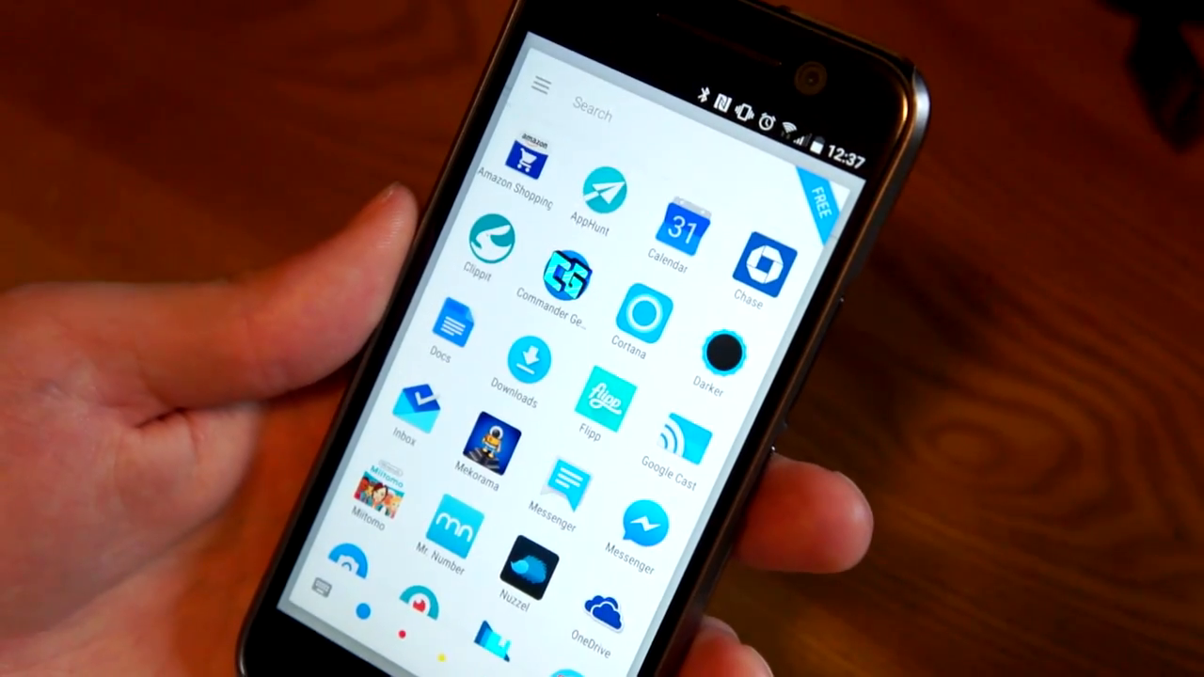
{"action": "scroll", "scroll_direction": "left", "scroll_amount": 3}
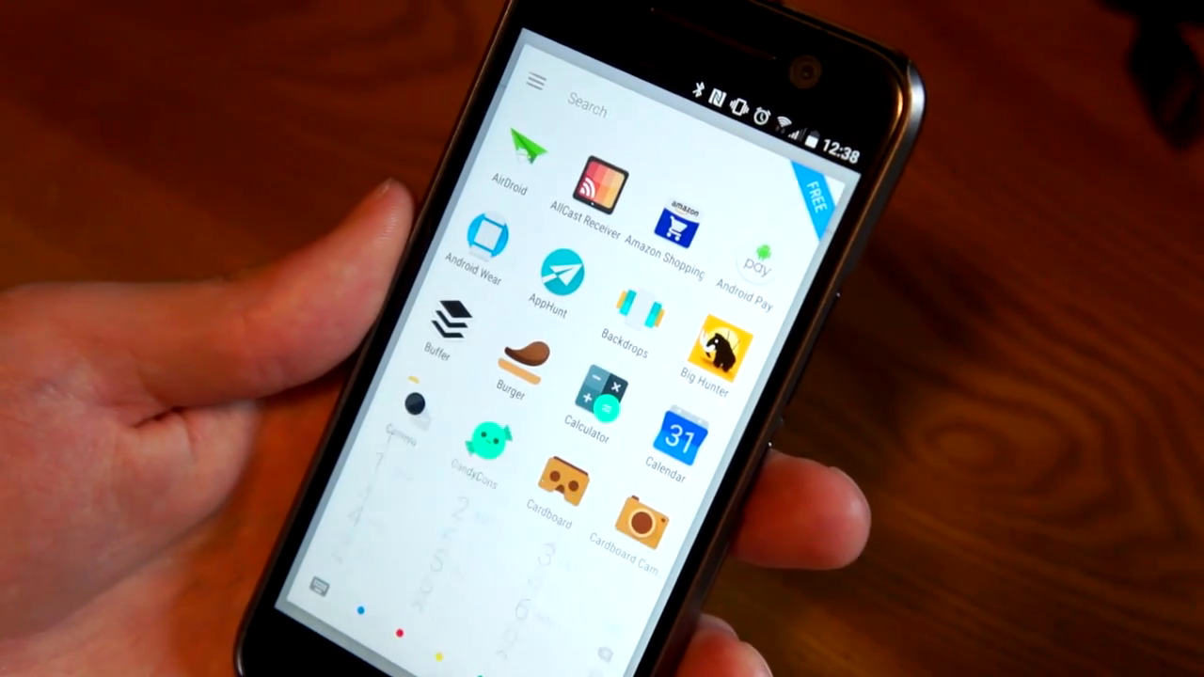
{"action": "left_click", "coordinate": [602, 111]}
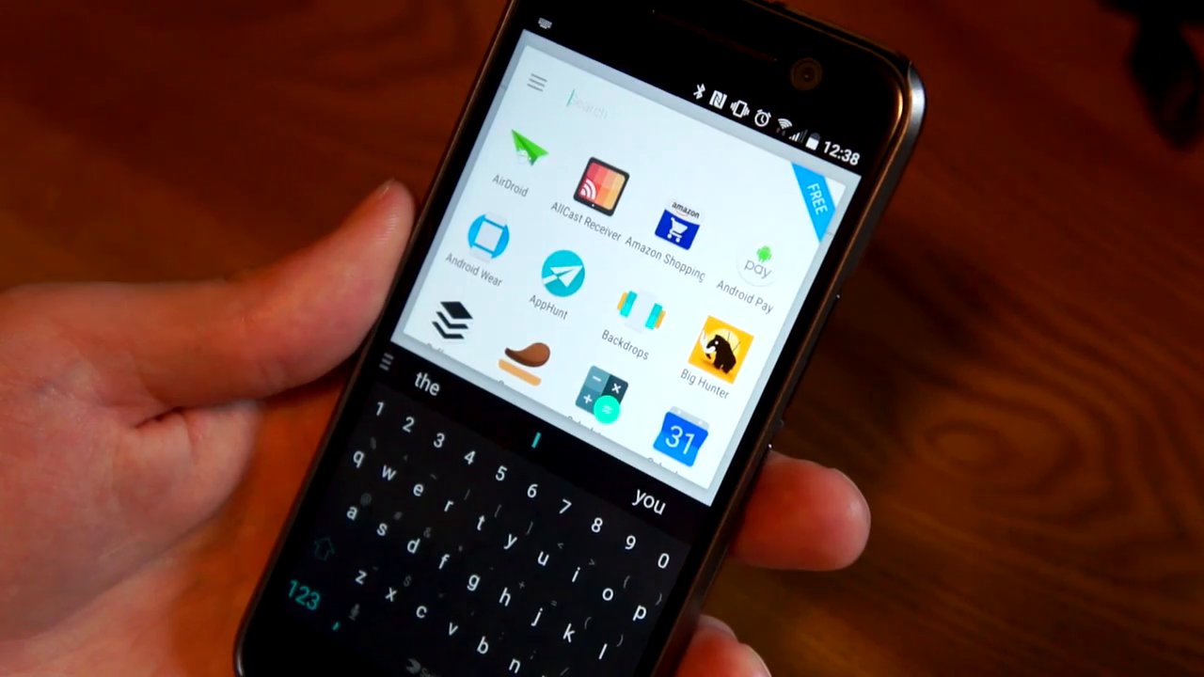
Dismiss the search and App Swap, returning to the launcher home screen.
{"action": "left_click", "coordinate": [658, 555]}
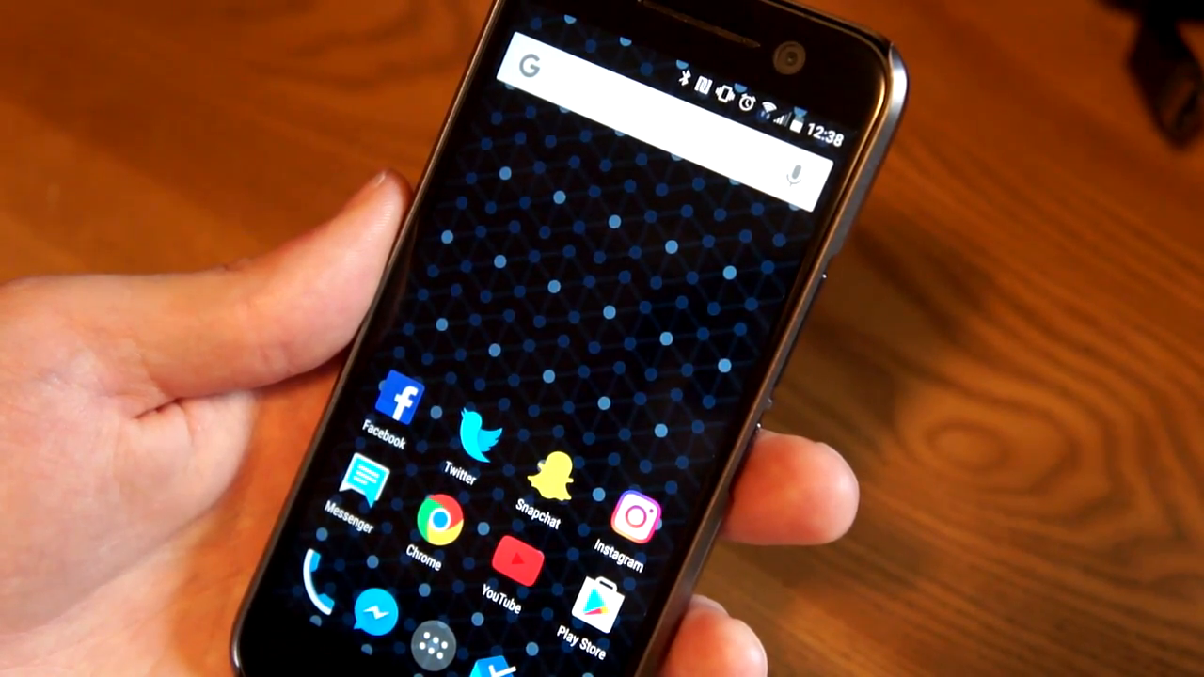
Reopen App Swap and filter by tag: games, then the Help / Play Books / Sky Map group, ending in settings.
{"action": "left_click", "coordinate": [420, 644]}
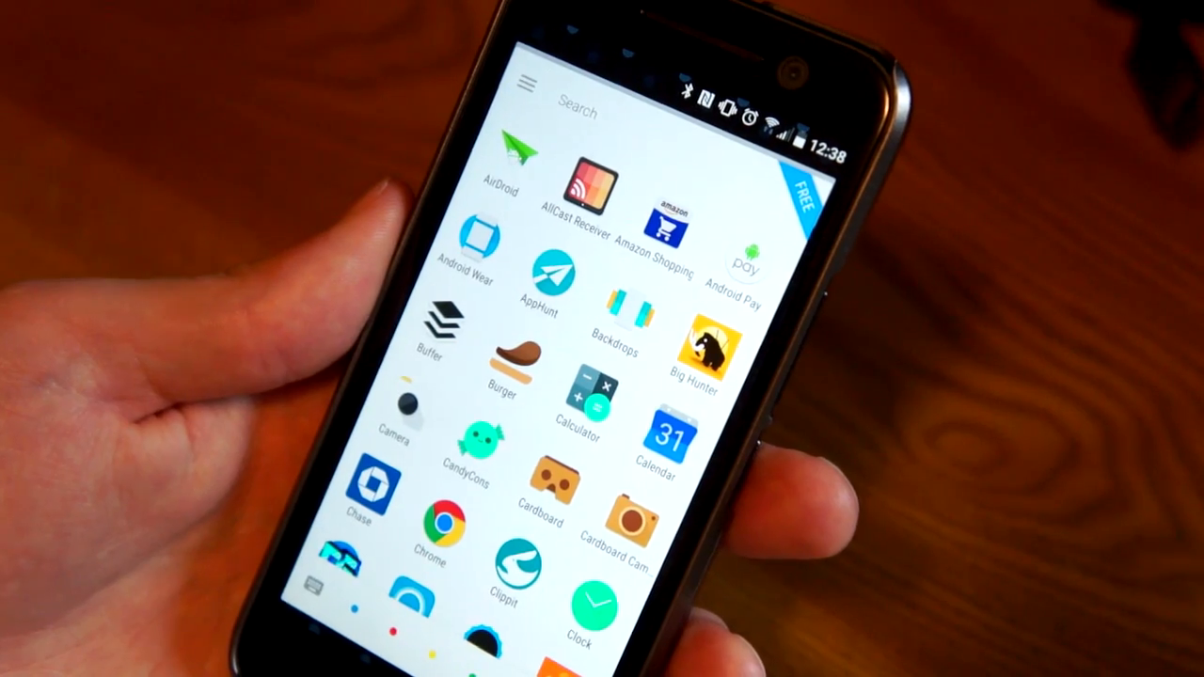
{"action": "left_click", "coordinate": [523, 91]}
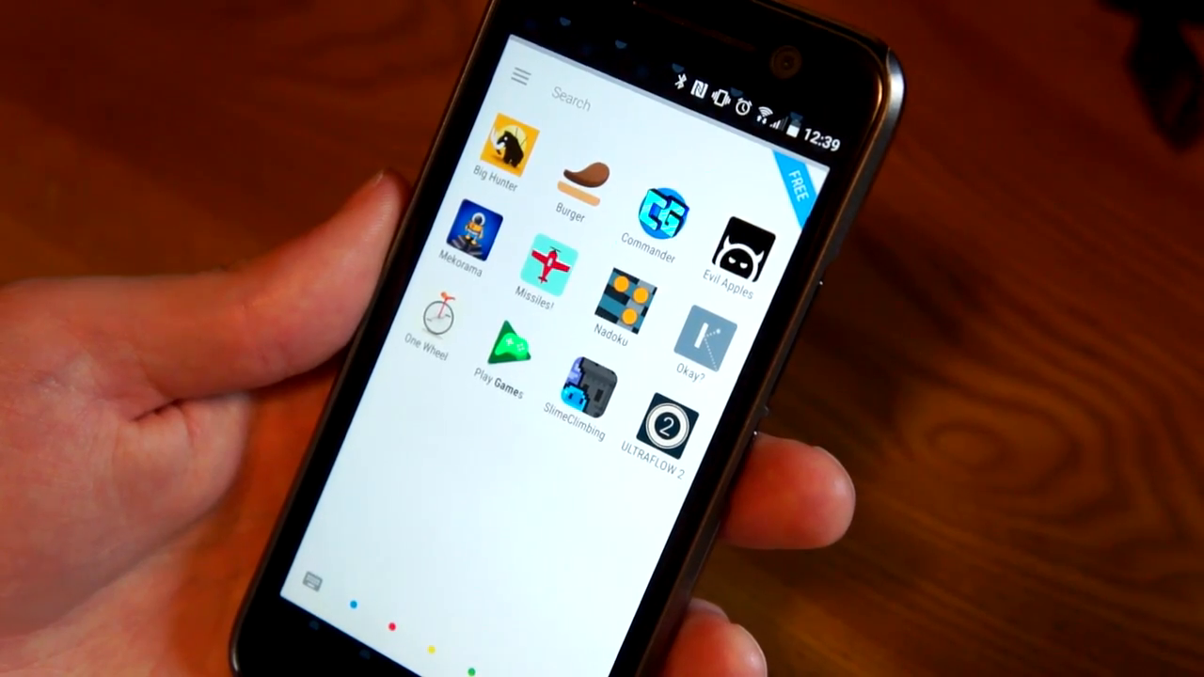
{"action": "left_click", "coordinate": [520, 79]}
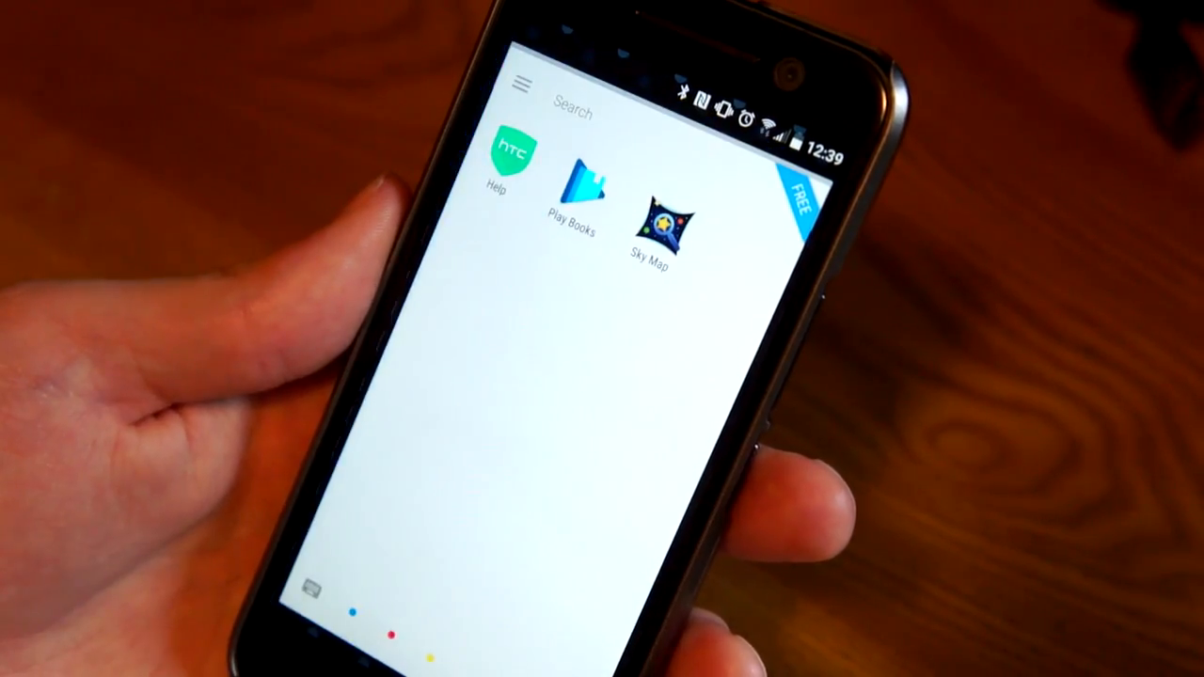
{"action": "left_click", "coordinate": [518, 85]}
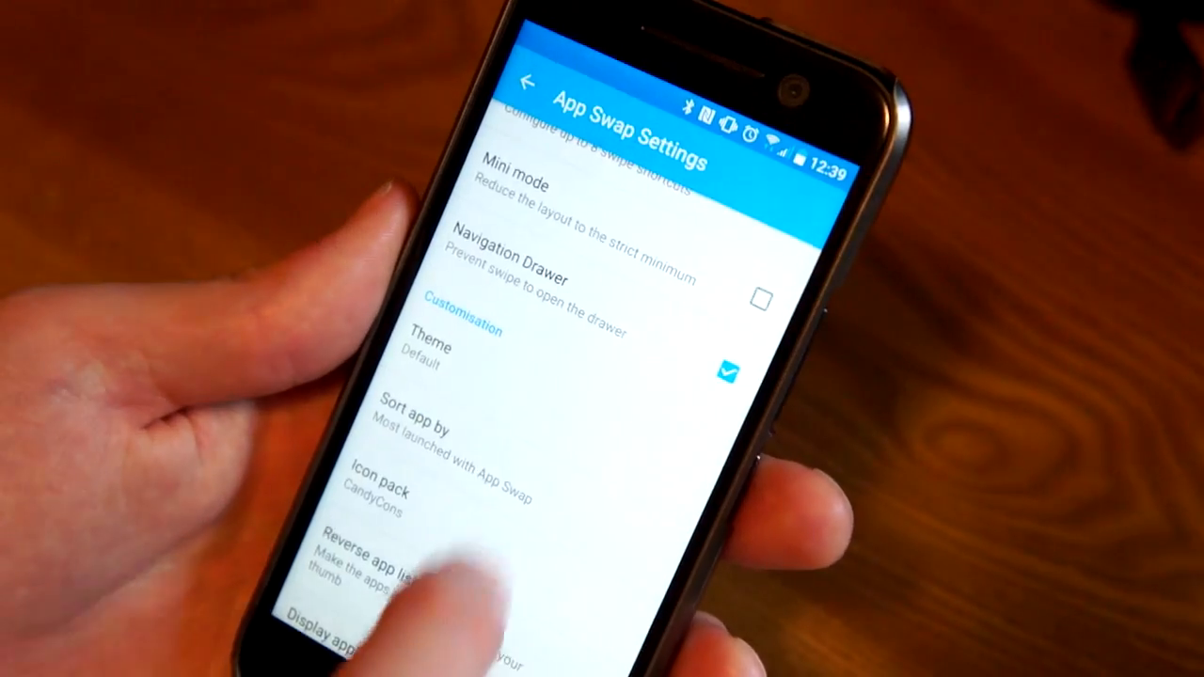
Scroll through App Swap's settings, return home, and bring the full app drawer back up.
{"action": "scroll", "scroll_direction": "down", "scroll_amount": 3}
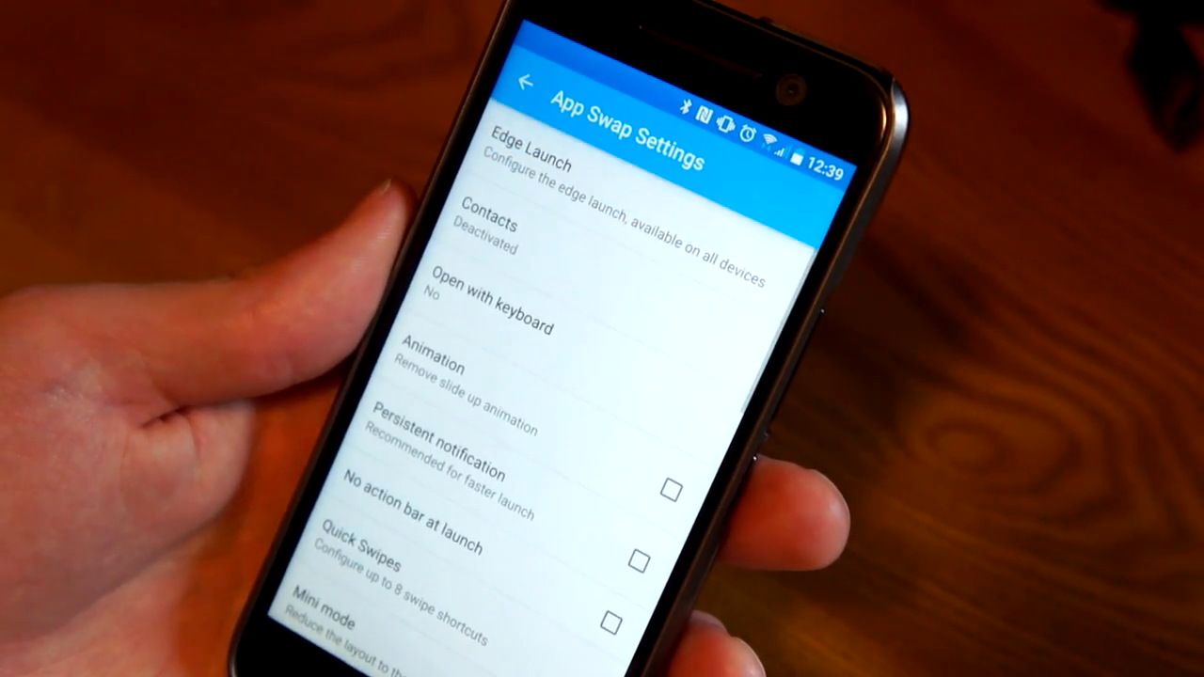
{"action": "left_click", "coordinate": [527, 83]}
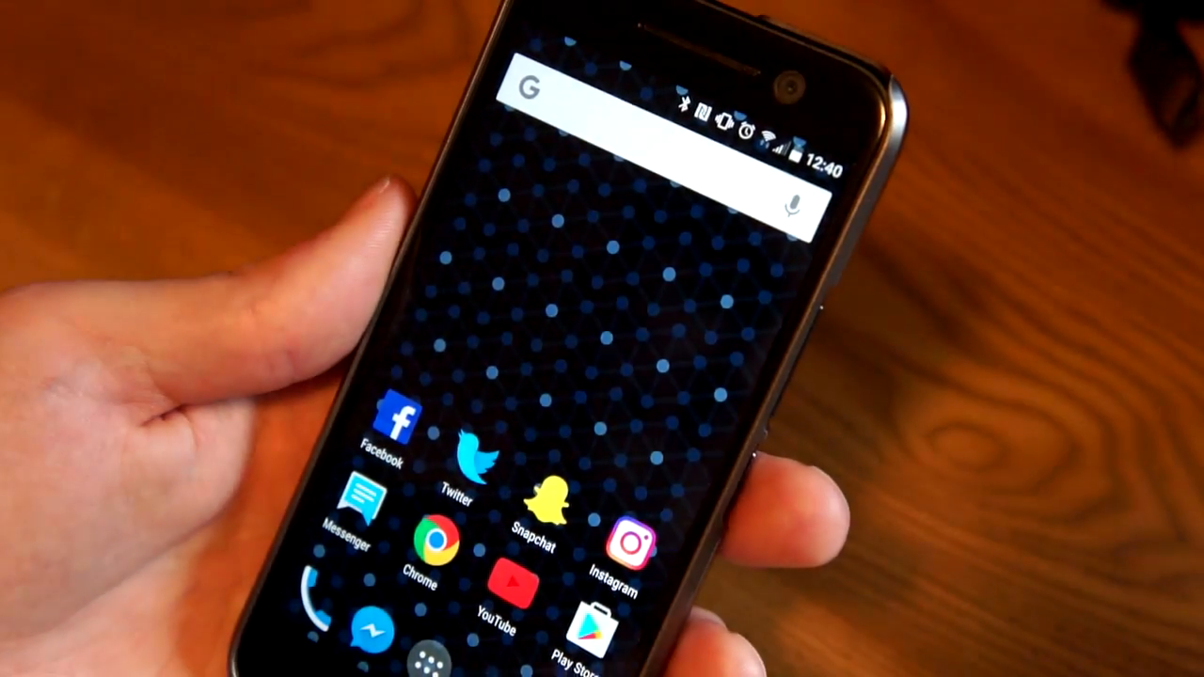
{"action": "left_click", "coordinate": [442, 659]}
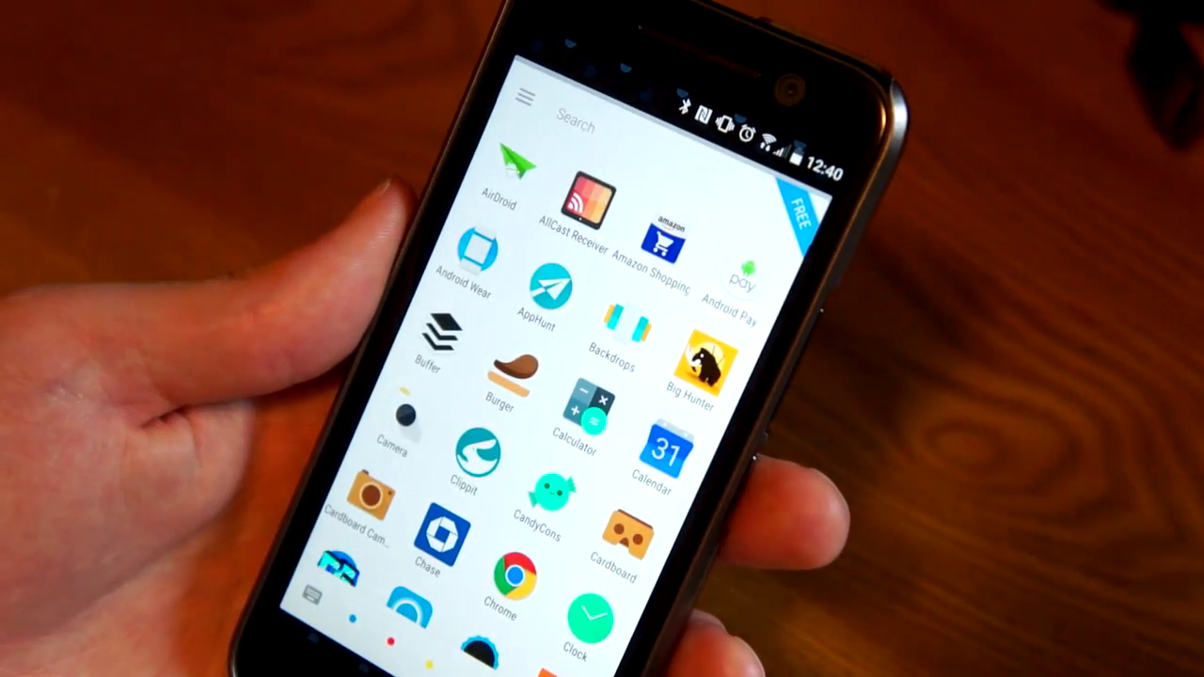